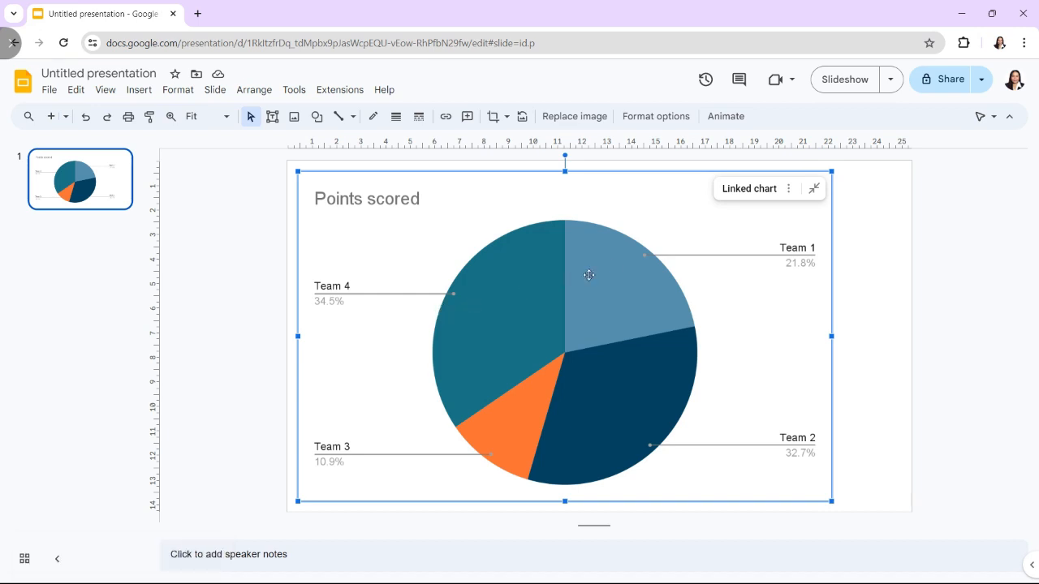
pyautogui.moveTo(788, 188)
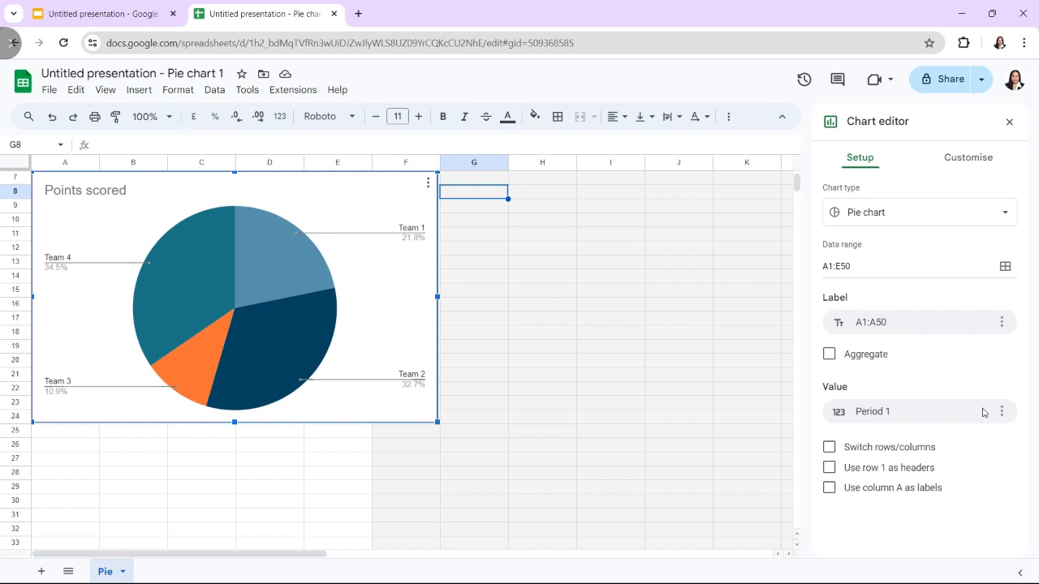
# Rename the Team 1 pie label to 'TEAM RED' and begin typing 'TEAM BLUE' for Team 2
pyautogui.click(967, 157)
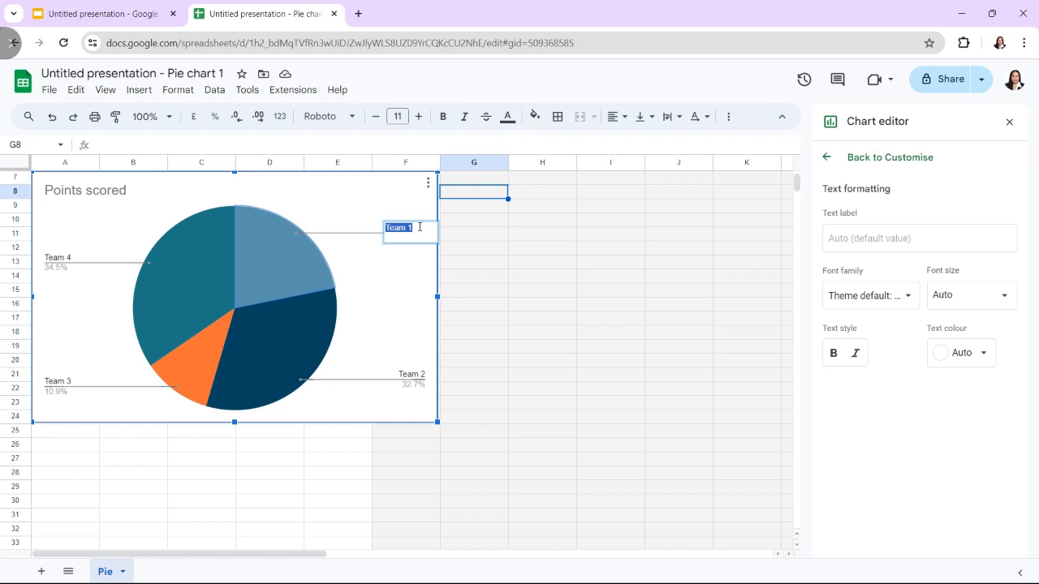
pyautogui.write('P')
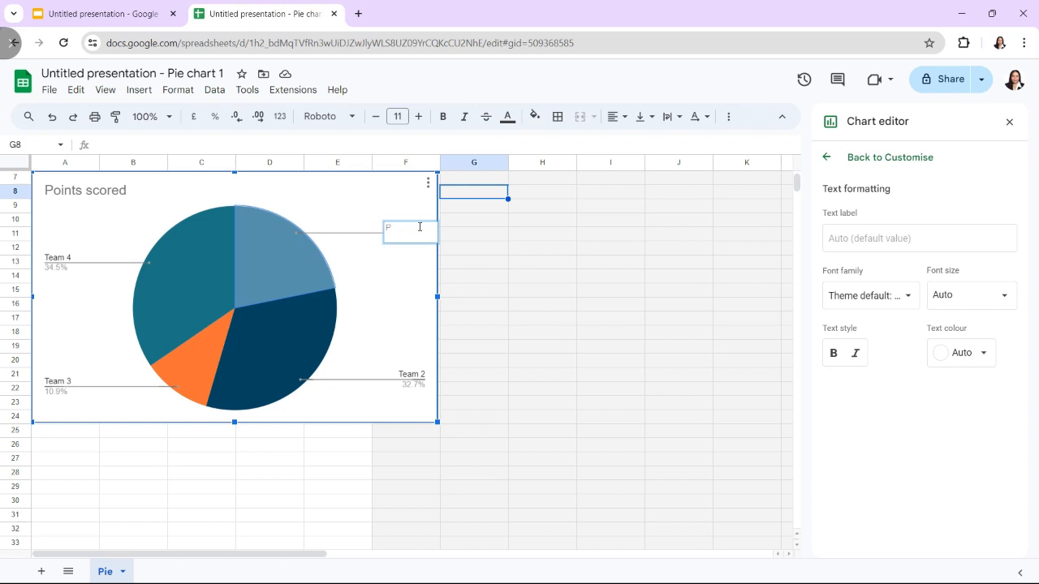
pyautogui.write('TEAM RED')
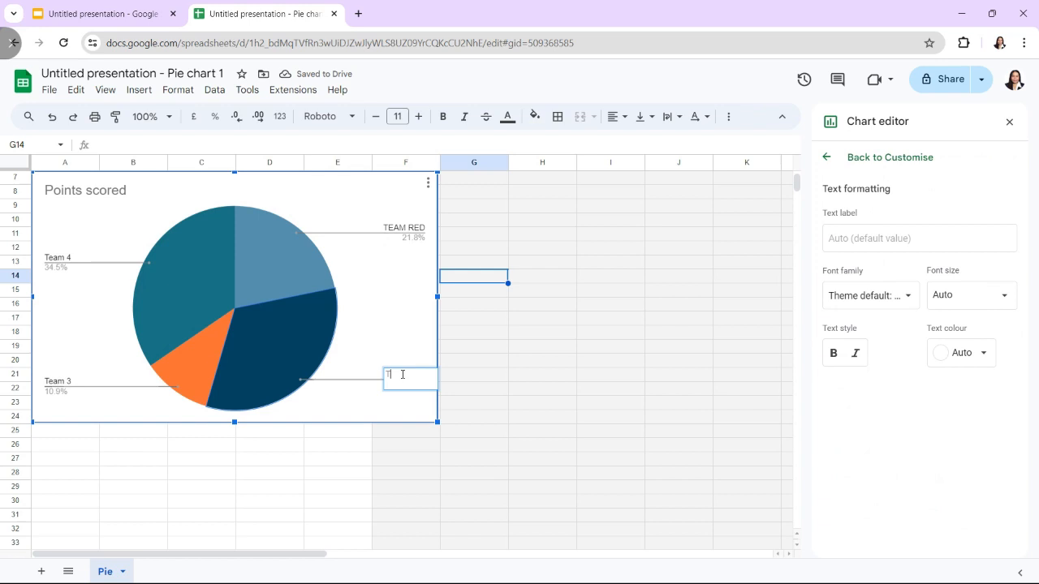
pyautogui.write('TEAM B')
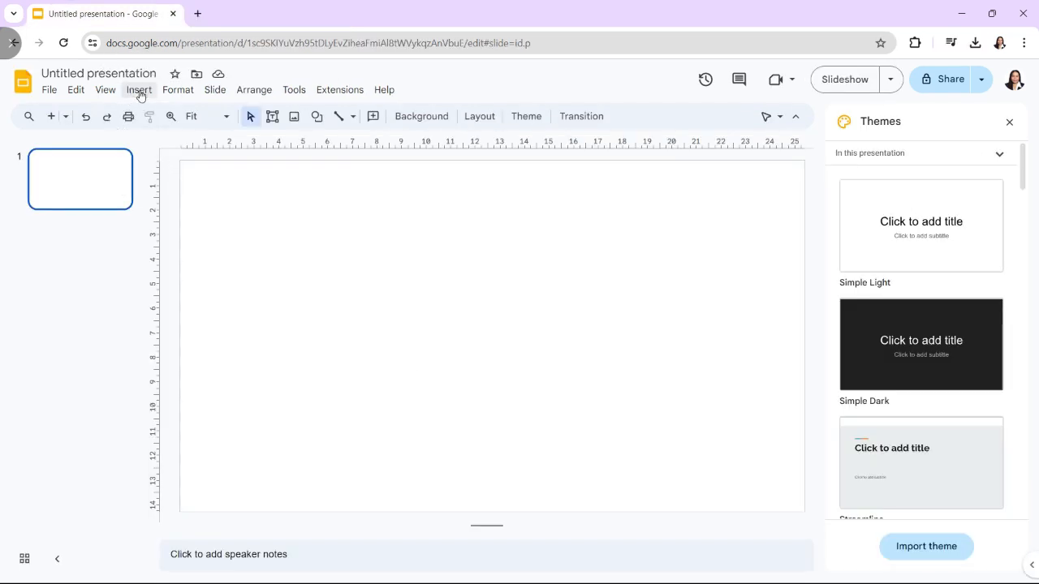
# Open the Insert menu in the blank presentation to show insertable content
pyautogui.click(139, 89)
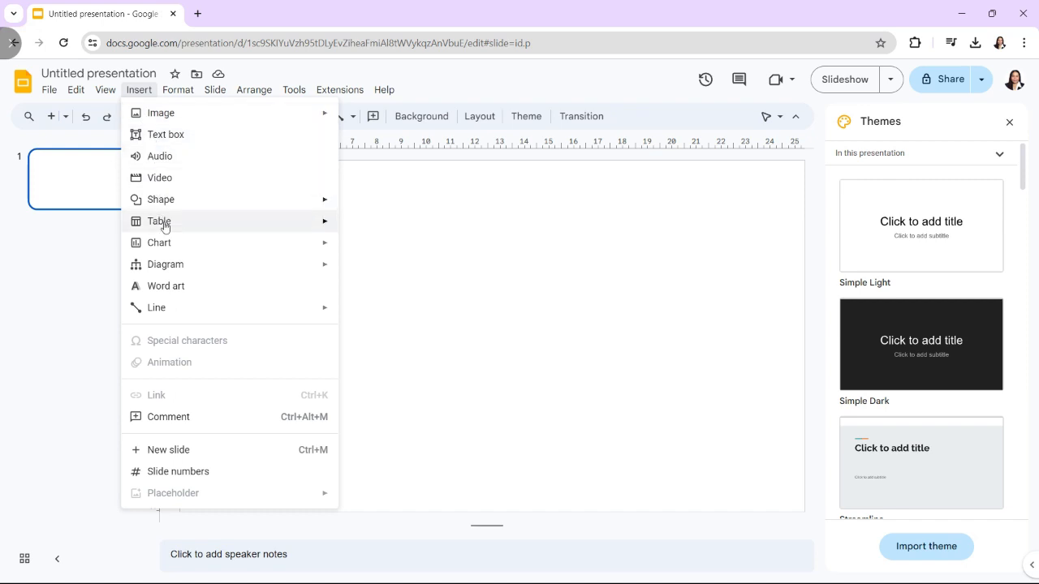
pyautogui.moveTo(159, 242)
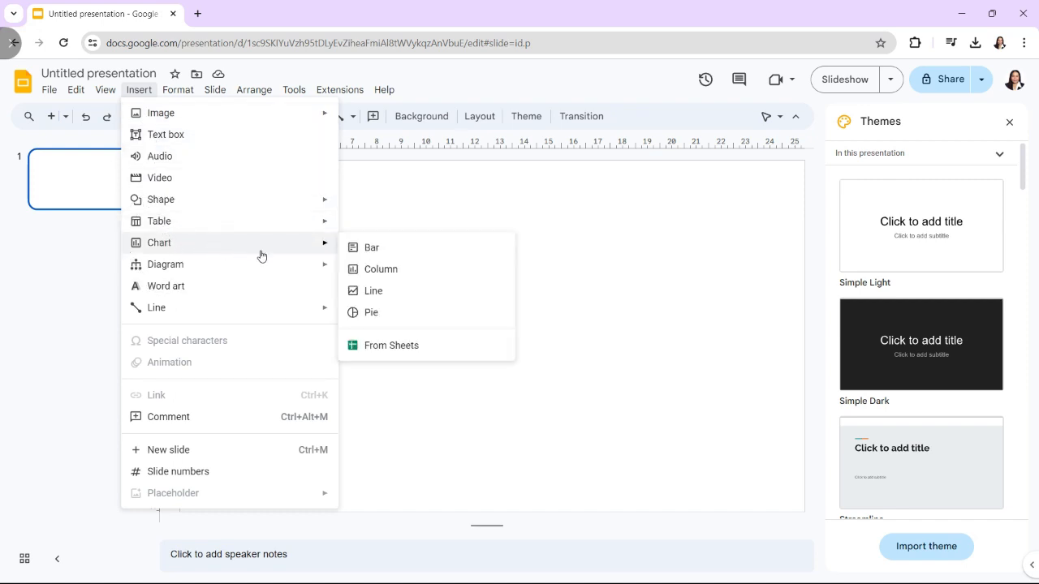
pyautogui.moveTo(371, 248)
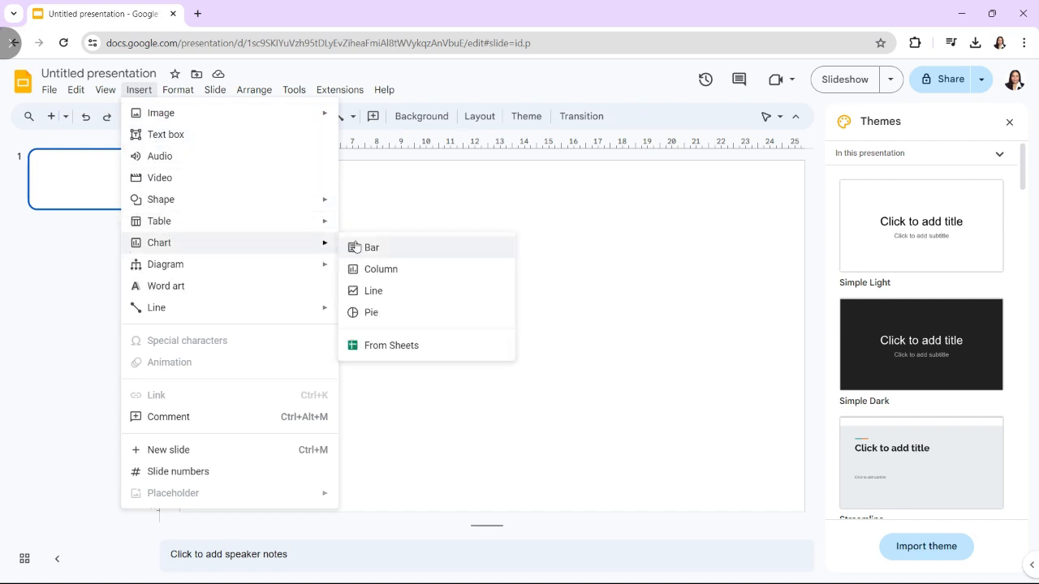
pyautogui.moveTo(380, 269)
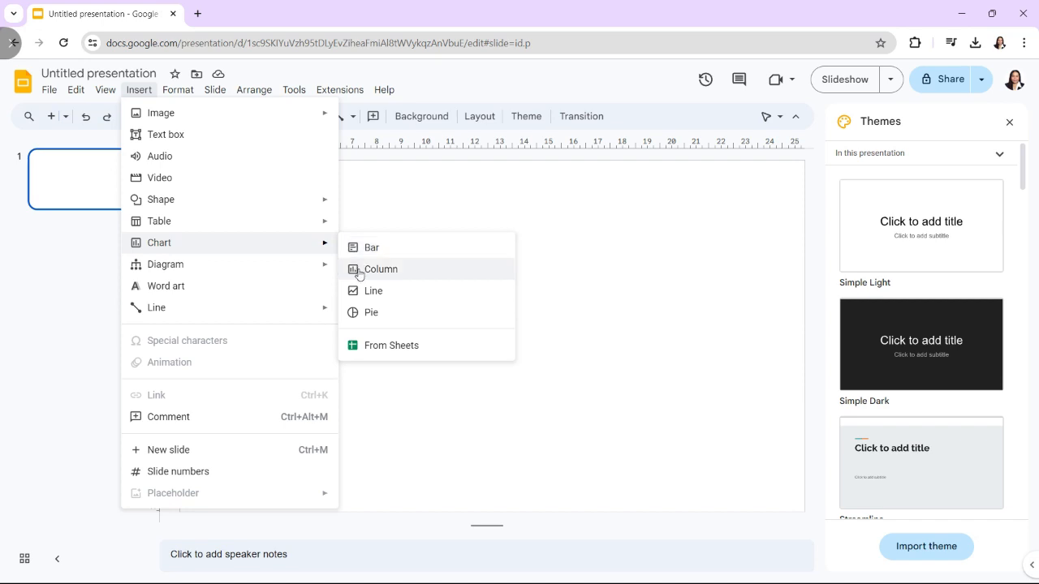
pyautogui.moveTo(371, 312)
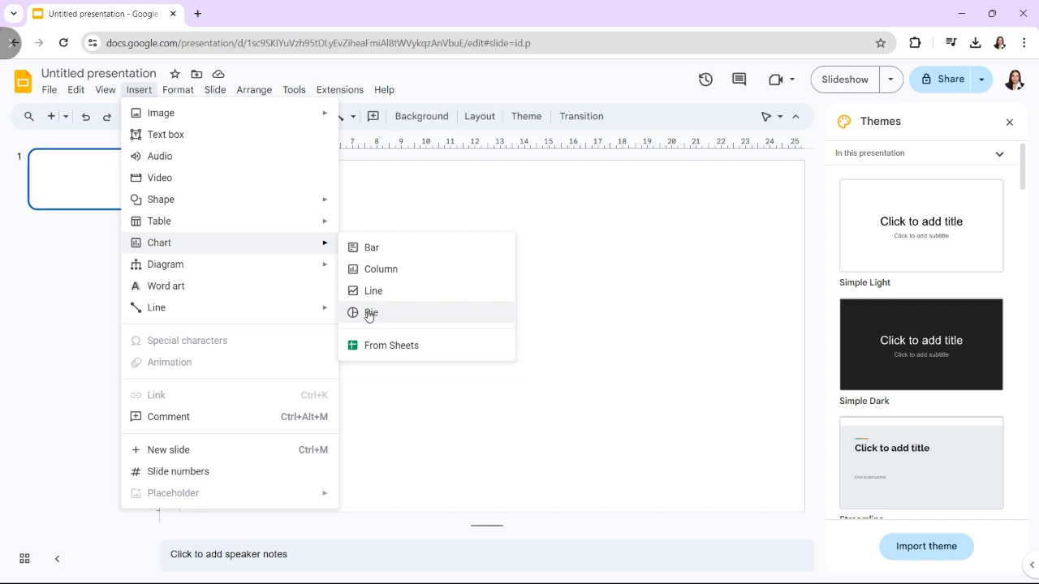
# Insert the 'Points scored' pie chart from Sheets and open its source spreadsheet
pyautogui.click(371, 312)
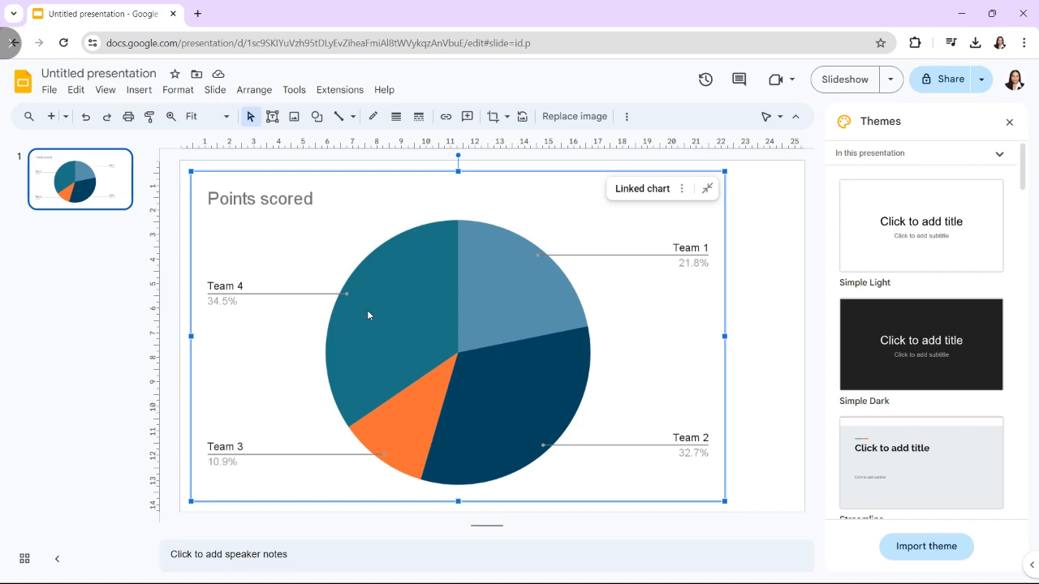
pyautogui.click(682, 188)
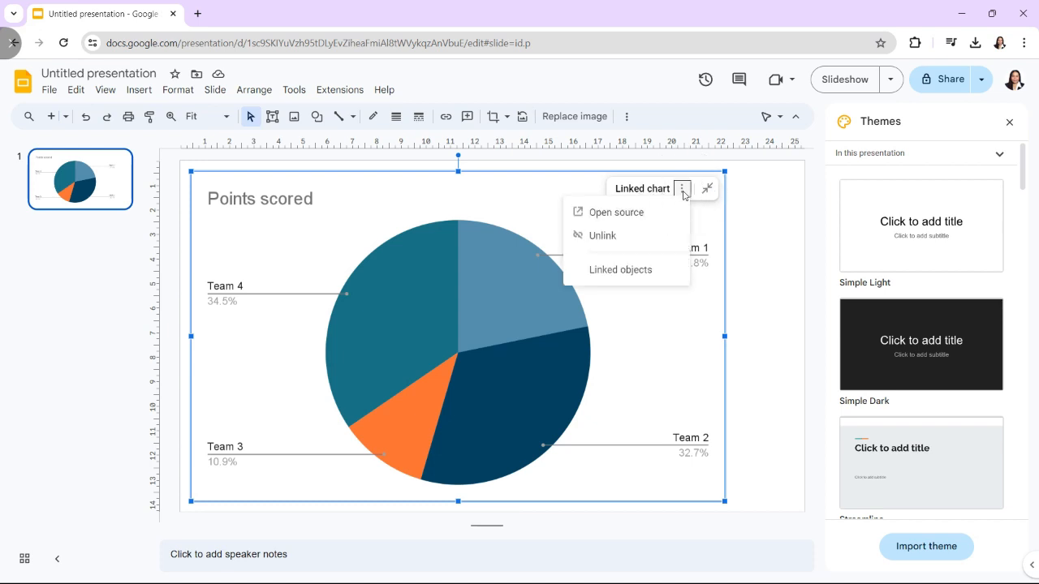
pyautogui.click(616, 212)
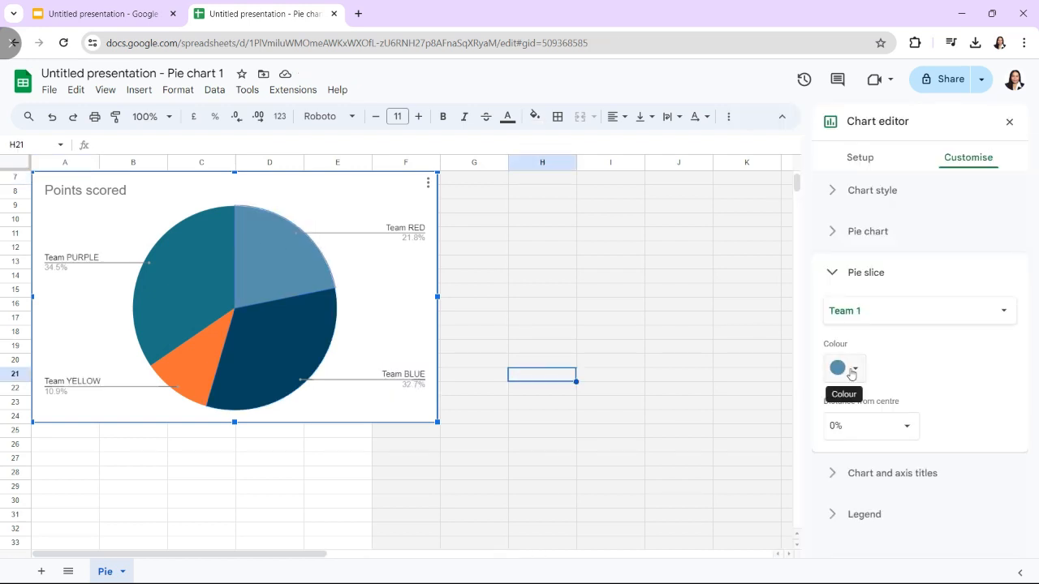
# Set the Team 1 slice colour to red and the Team 2 slice to blue
pyautogui.click(837, 367)
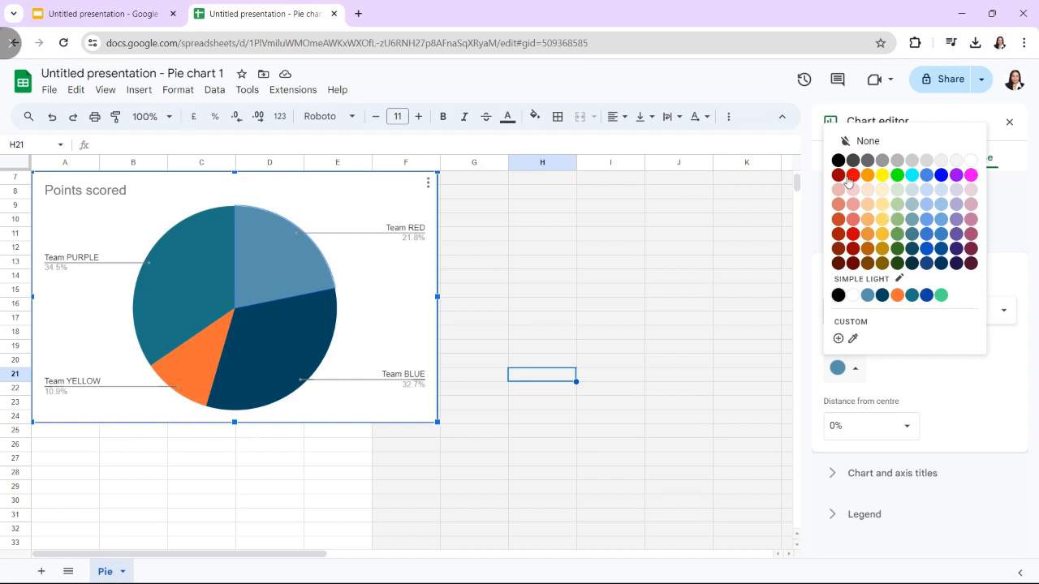
pyautogui.click(851, 174)
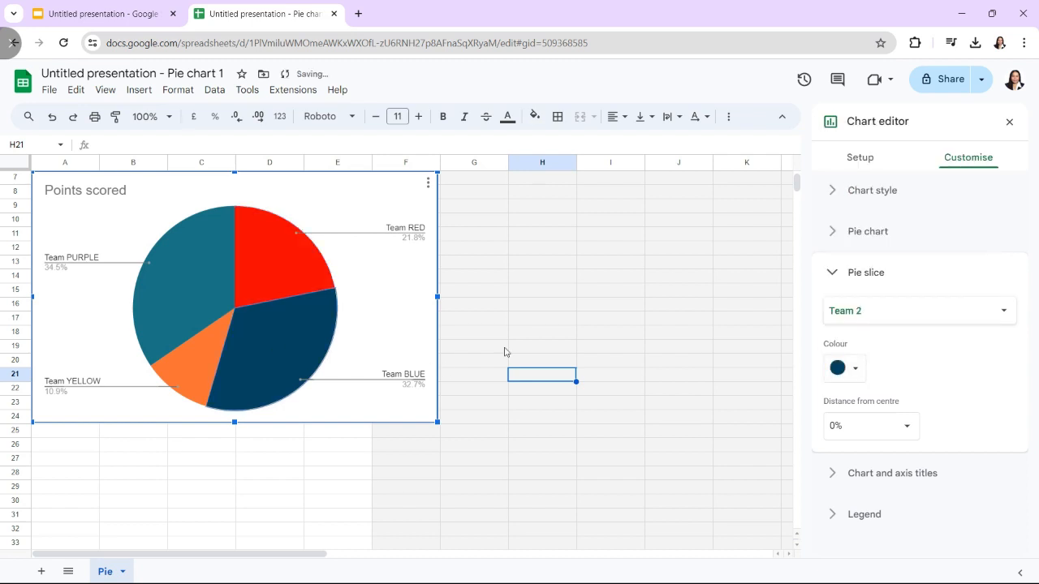
pyautogui.click(844, 368)
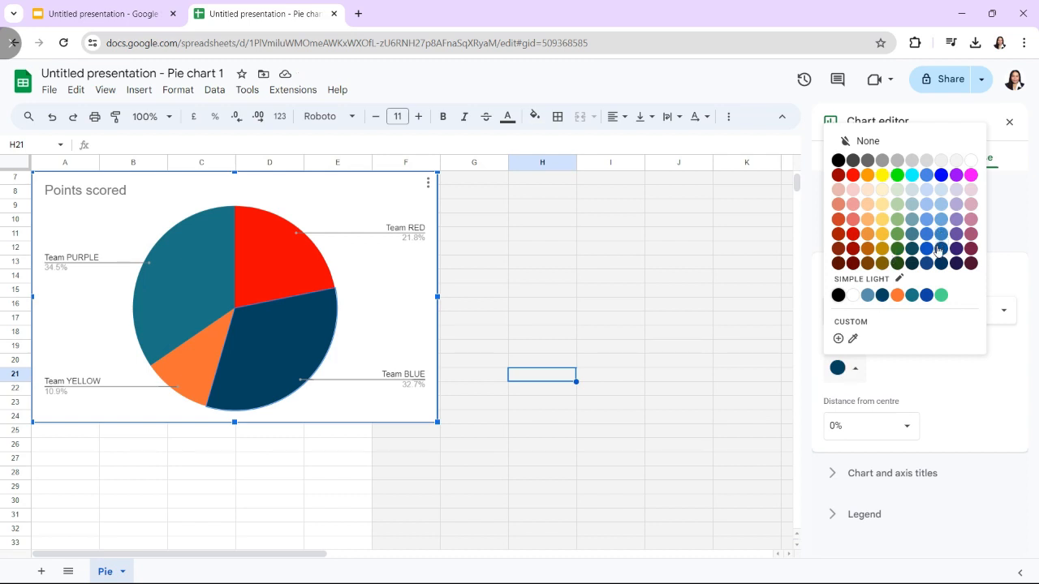
pyautogui.click(954, 175)
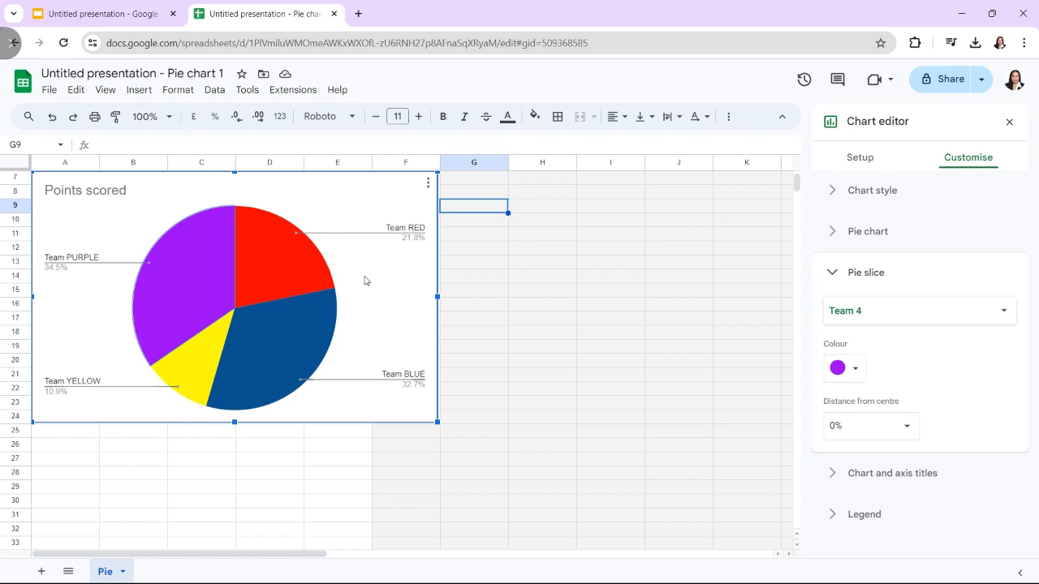
pyautogui.moveTo(929, 181)
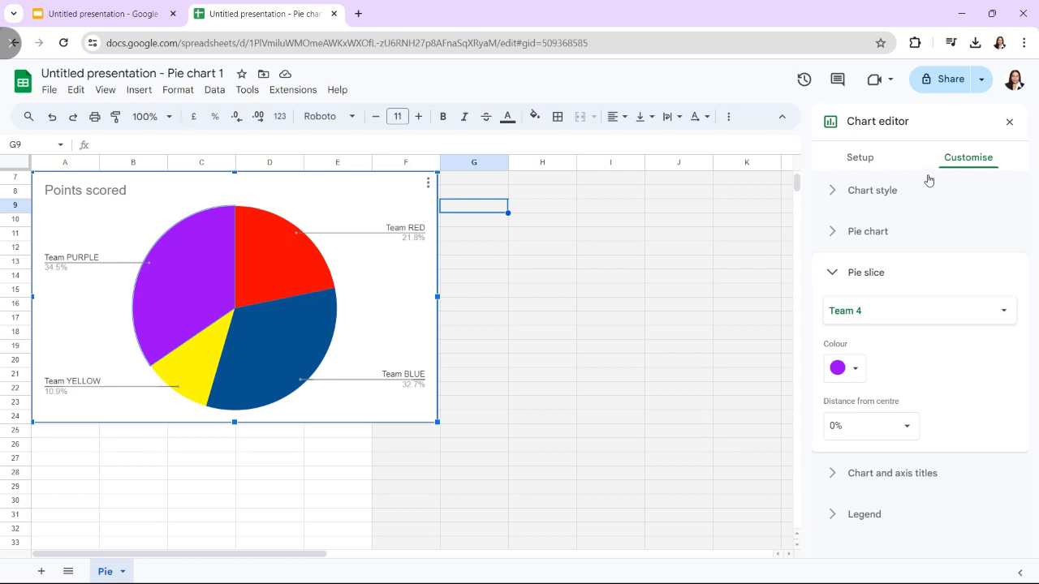
pyautogui.click(860, 157)
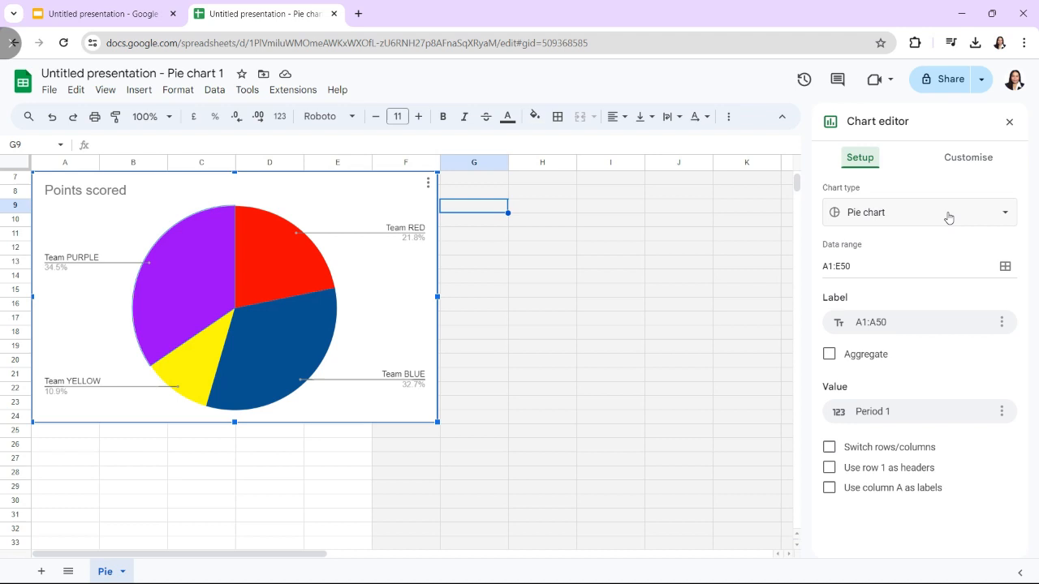
pyautogui.click(918, 211)
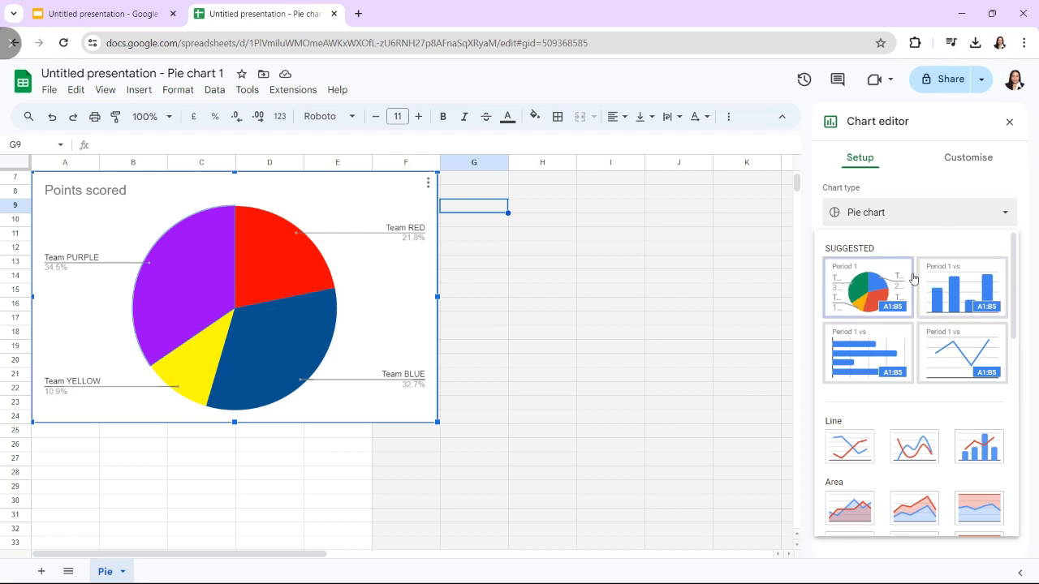
pyautogui.click(968, 158)
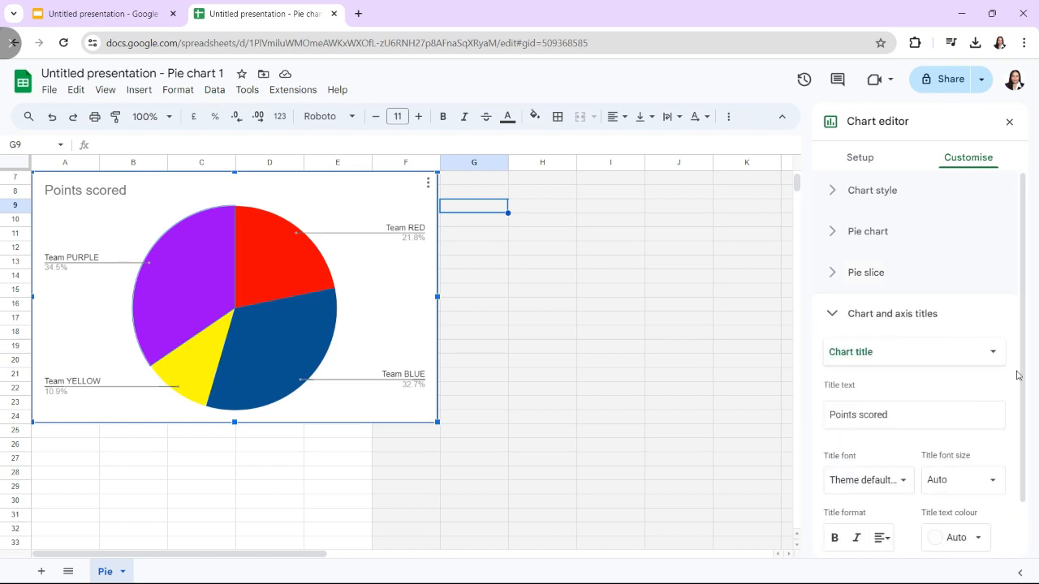
# In Chart style, toggle Maximise on and off and tick 3D
pyautogui.scroll(-3)
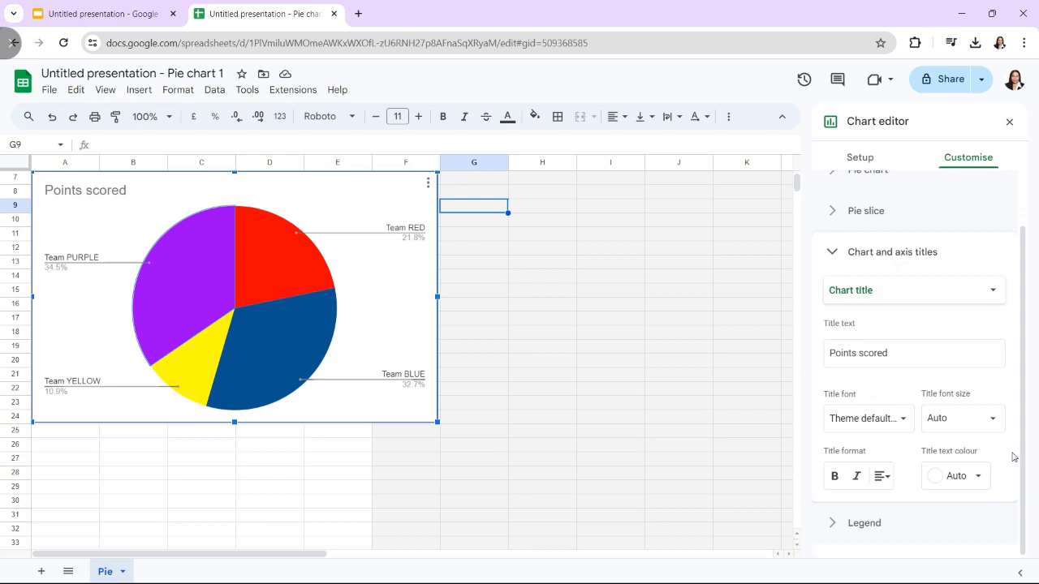
pyautogui.moveTo(876, 446)
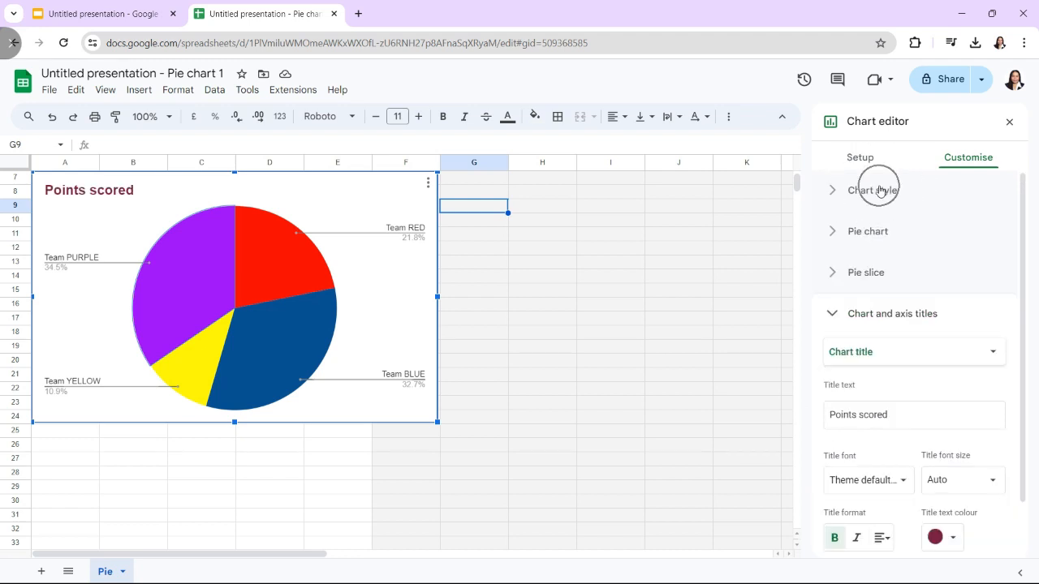
pyautogui.click(871, 190)
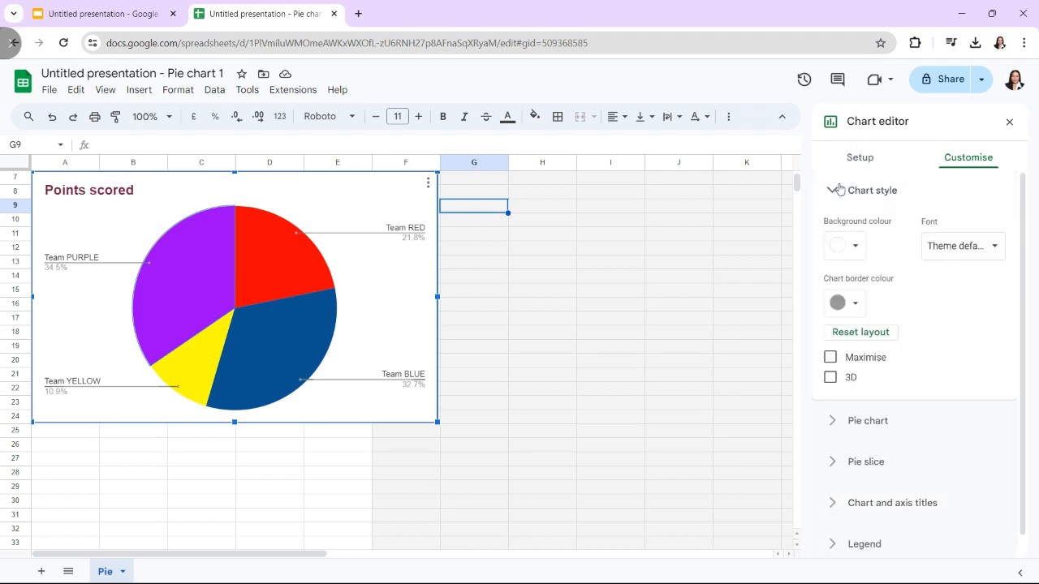
pyautogui.moveTo(844, 246)
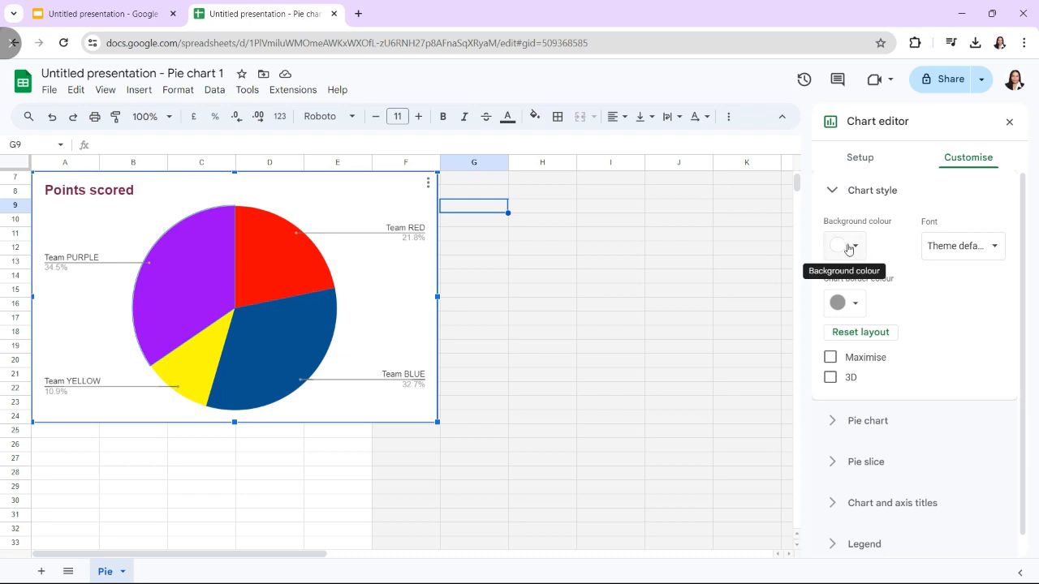
pyautogui.click(829, 357)
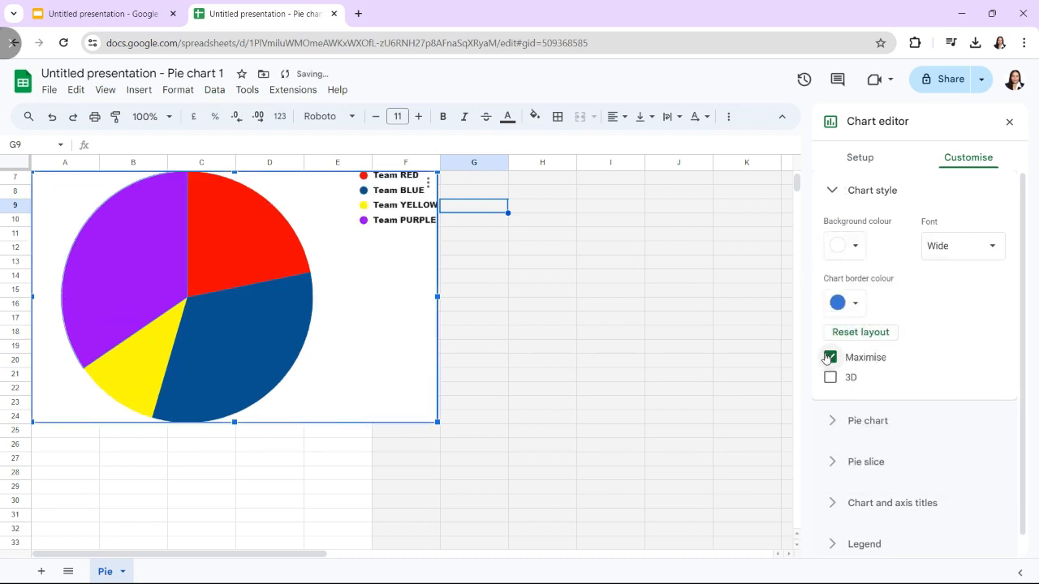
pyautogui.click(829, 357)
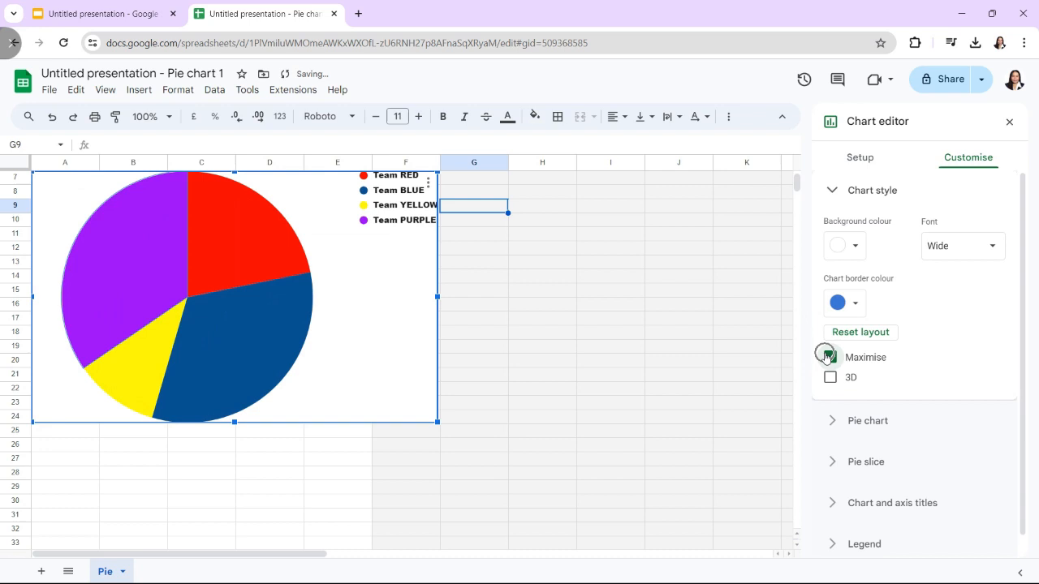
pyautogui.click(830, 376)
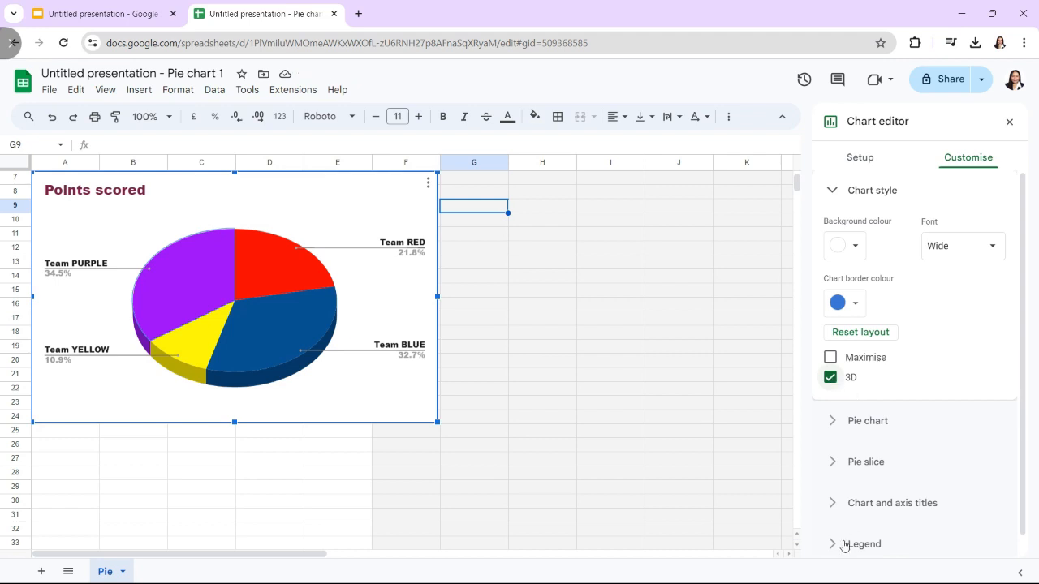
pyautogui.click(863, 544)
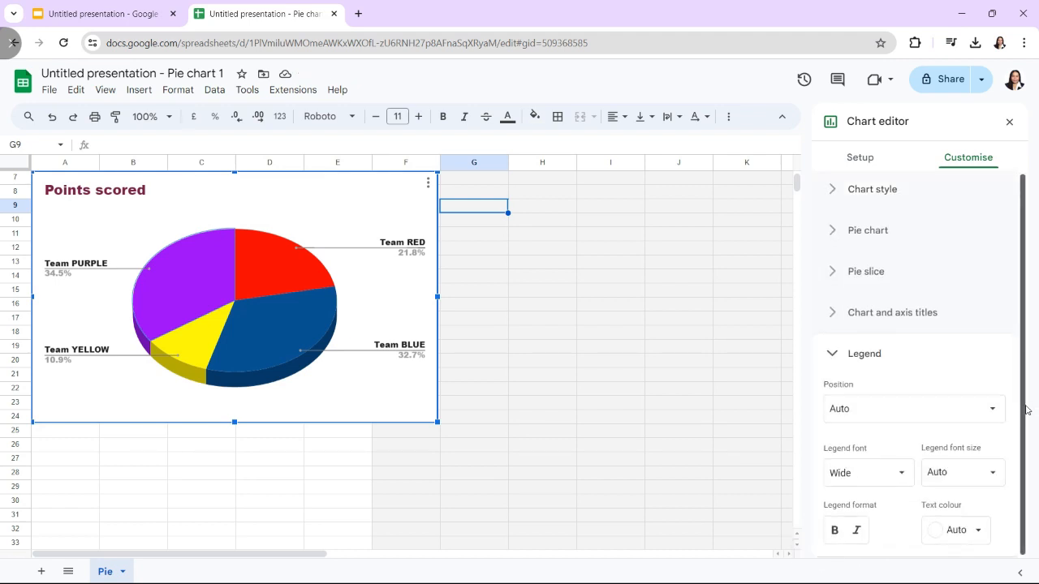
pyautogui.moveTo(1018, 448)
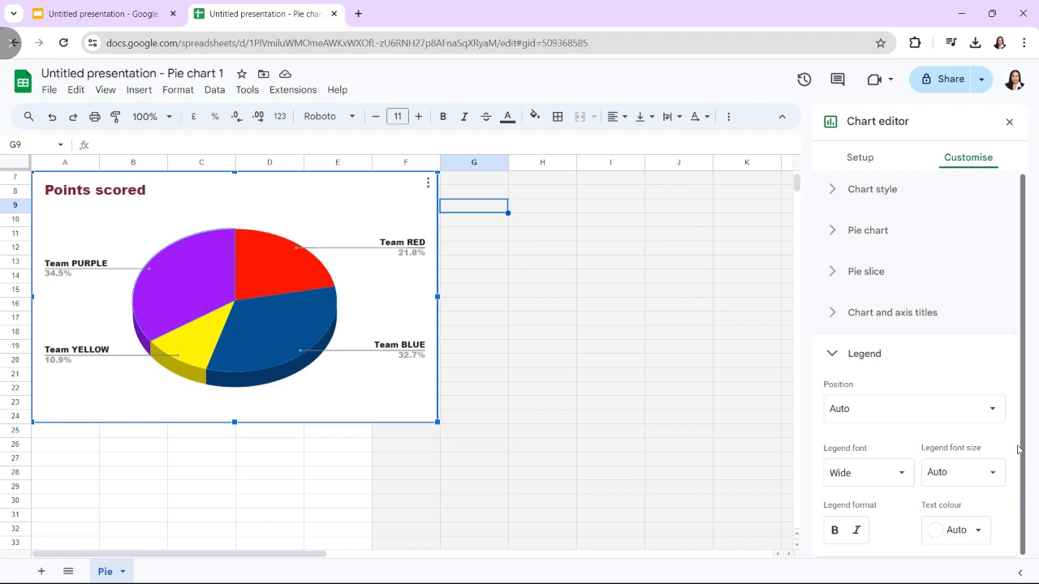
pyautogui.moveTo(871, 479)
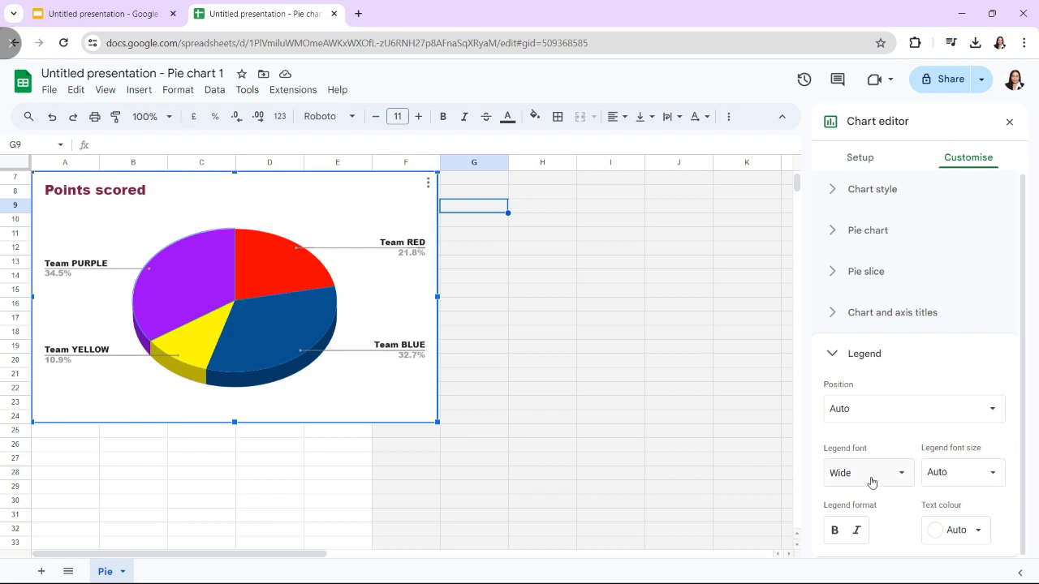
pyautogui.moveTo(915, 408)
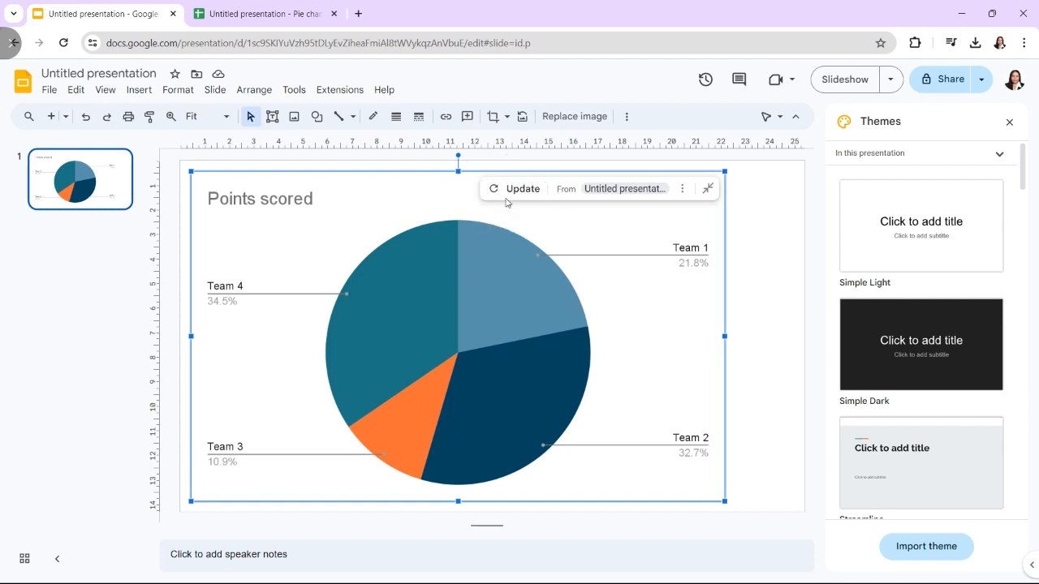
# Update the linked pie chart on the slide and deselect it
pyautogui.click(513, 188)
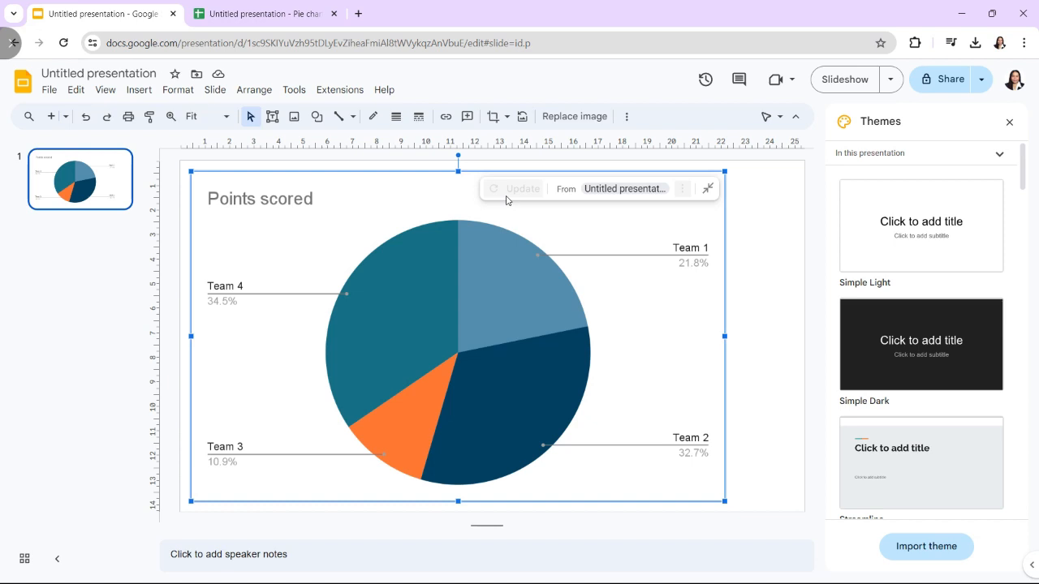
pyautogui.click(522, 188)
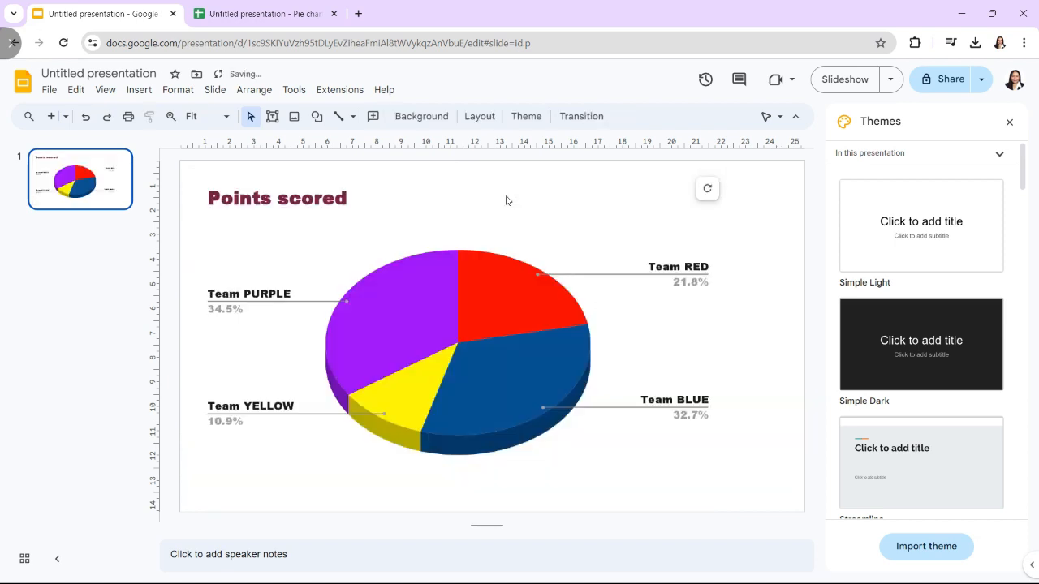